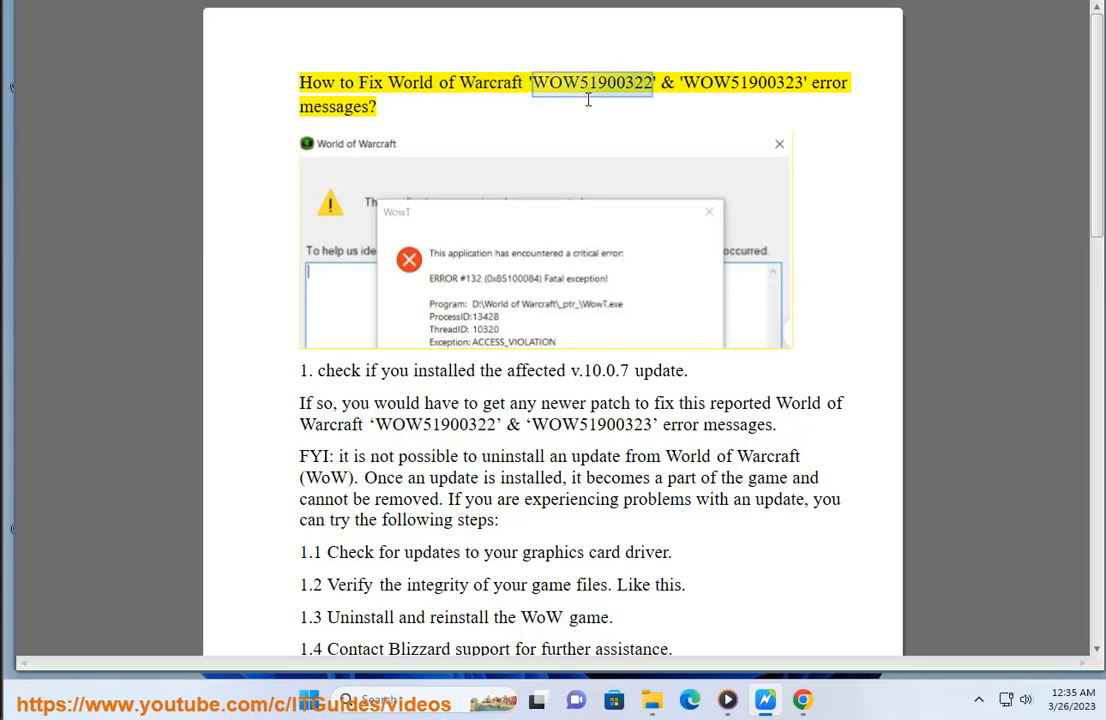
Highlight error code WOW51900322 and related words in the fix guide
double_click(743, 83)
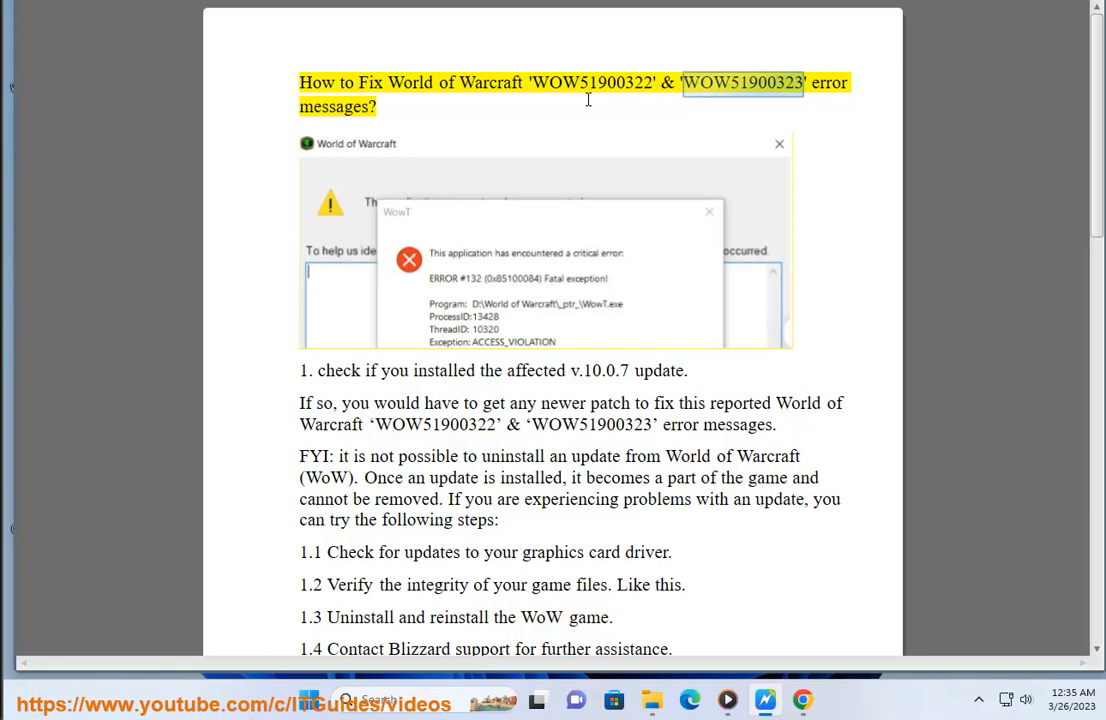
left_click(303, 370)
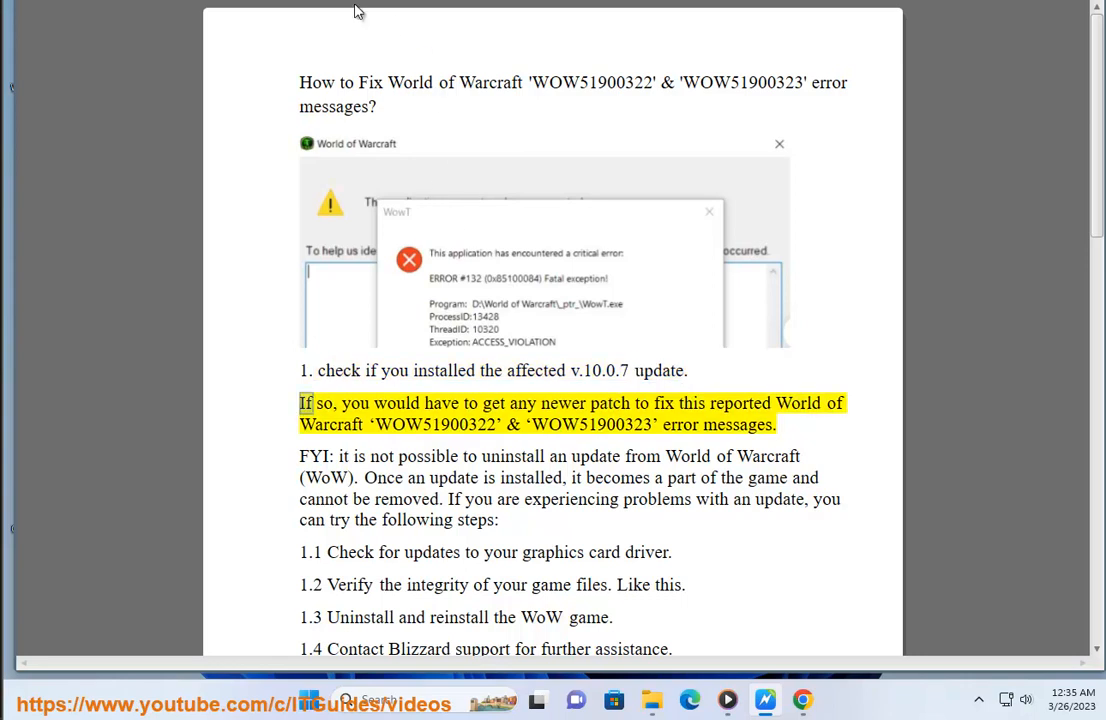
double_click(690, 403)
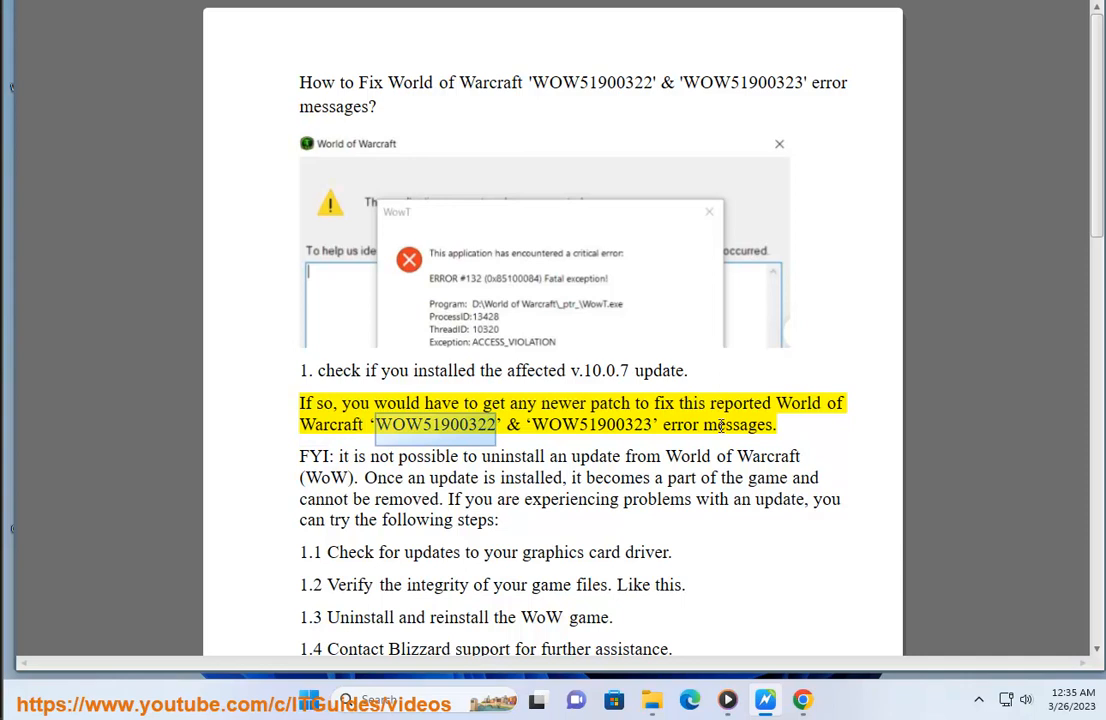
double_click(591, 424)
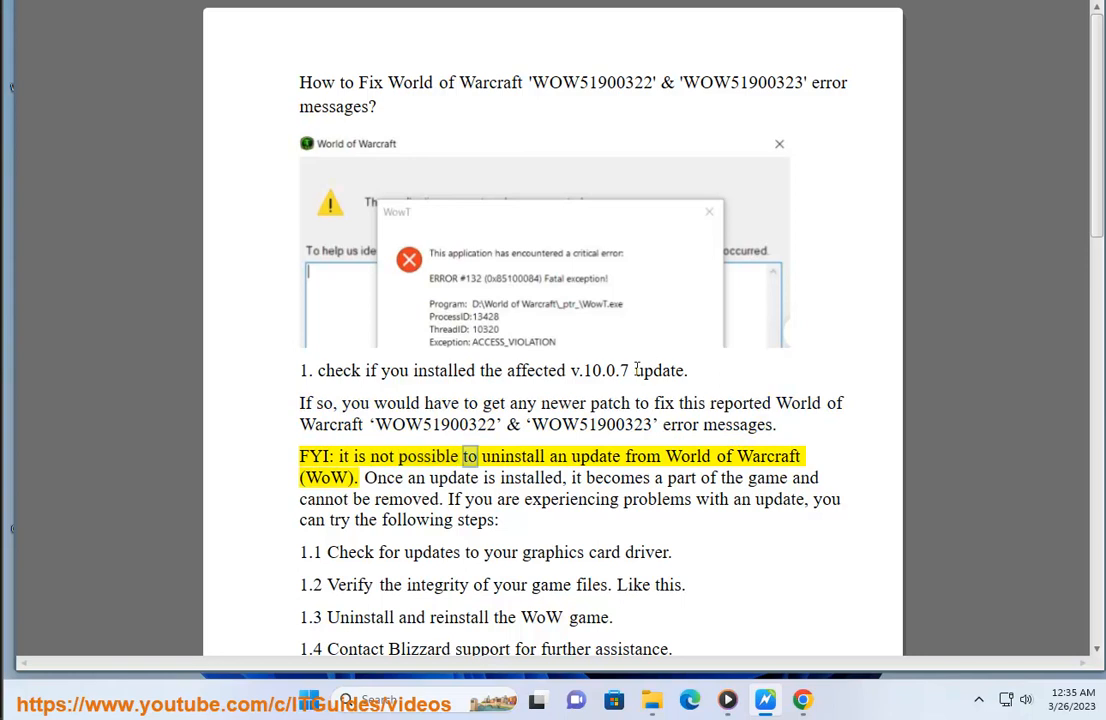
Search Google for 'WOW v.10.0.7 PATCH' and scroll through the patch-notes results
double_click(600, 370)
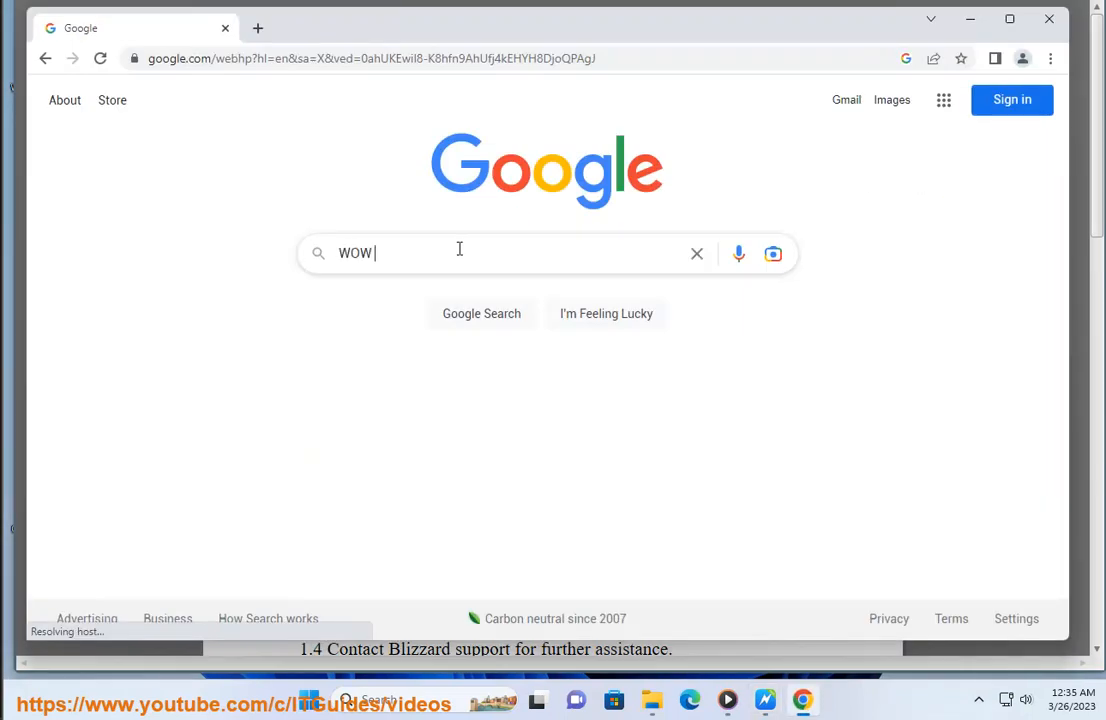
type("v.10.0.7 PATCH")
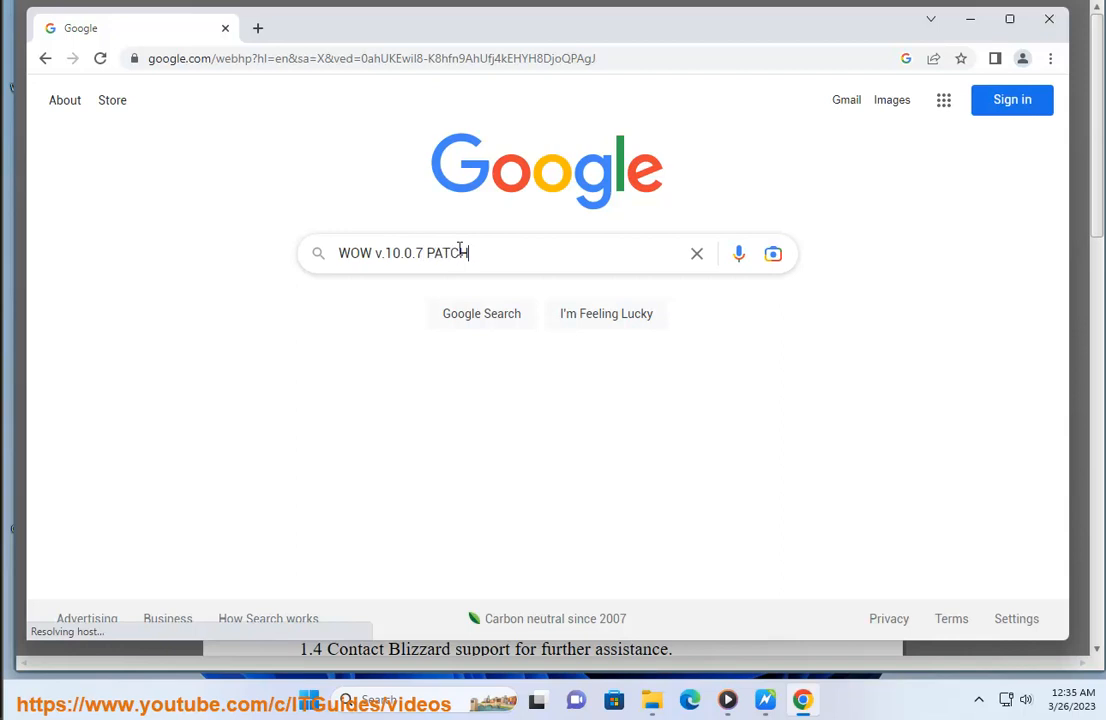
key("Return")
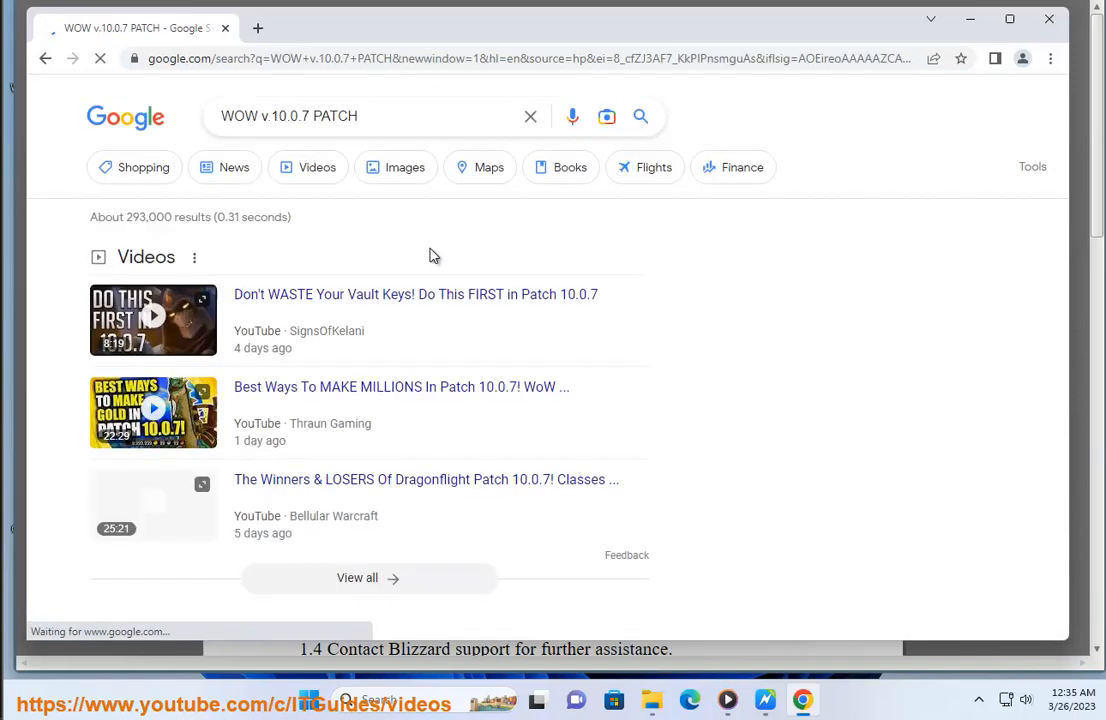
scroll("down", 3)
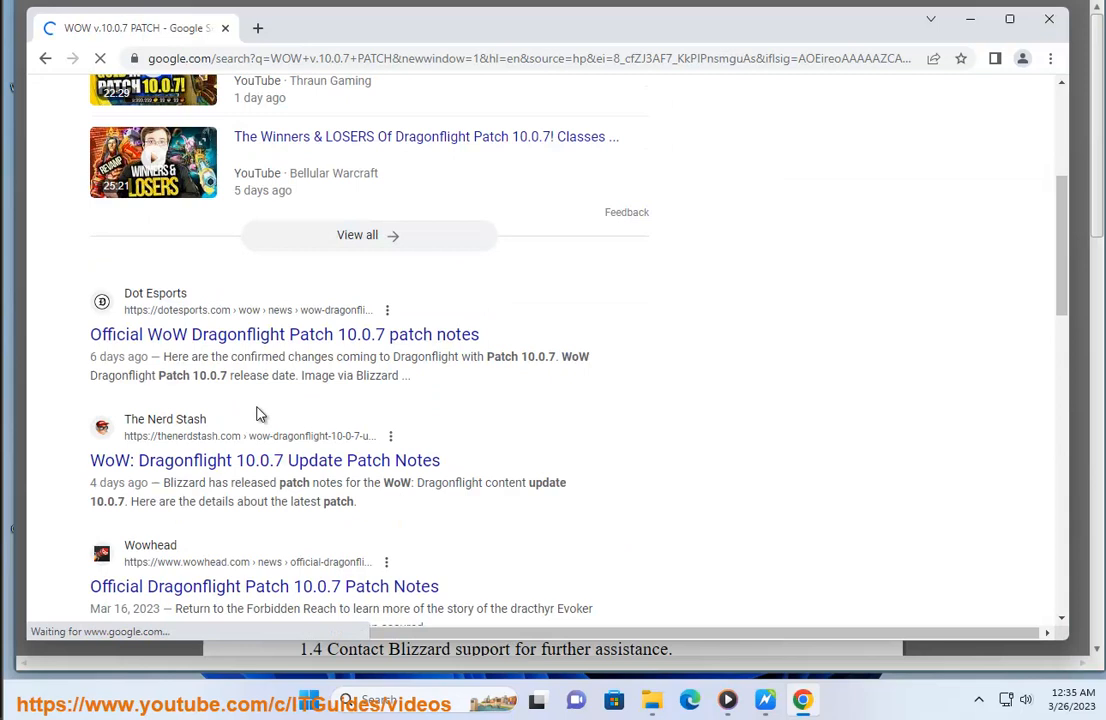
scroll("down", 3)
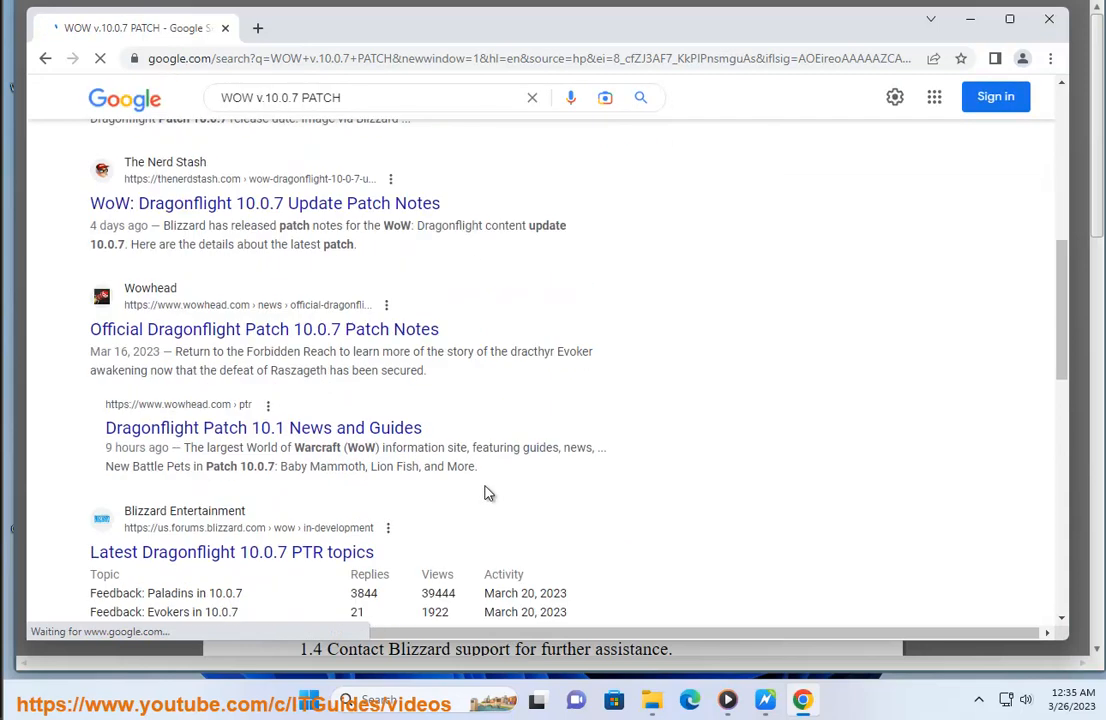
scroll("down", 3)
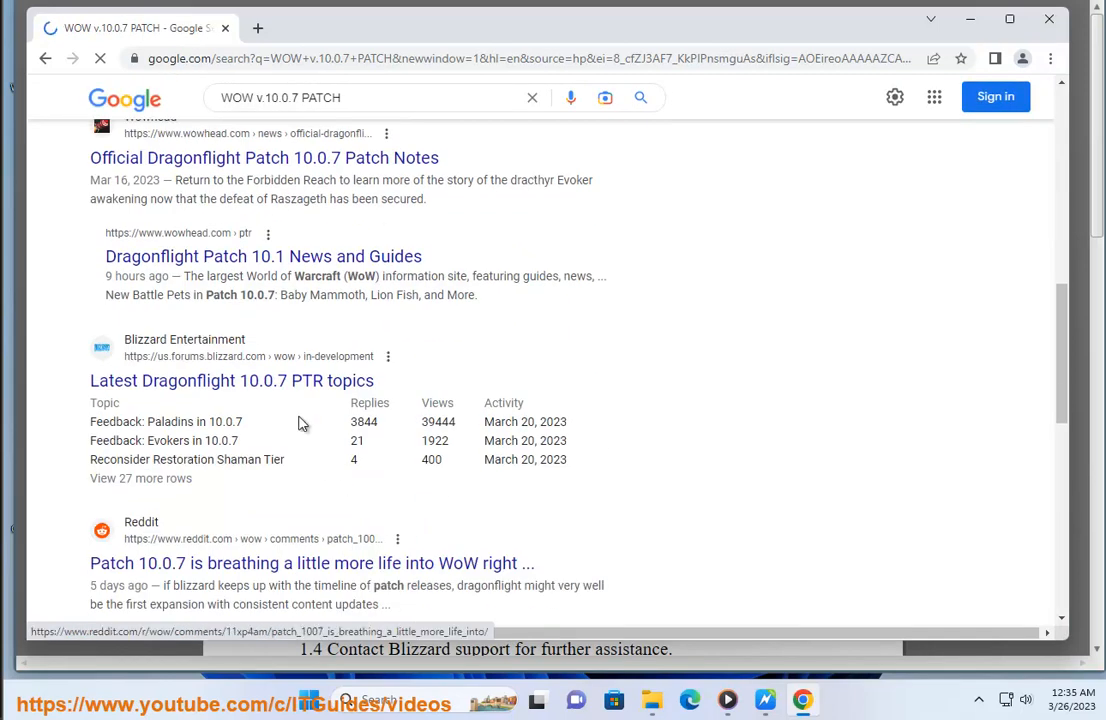
double_click(193, 421)
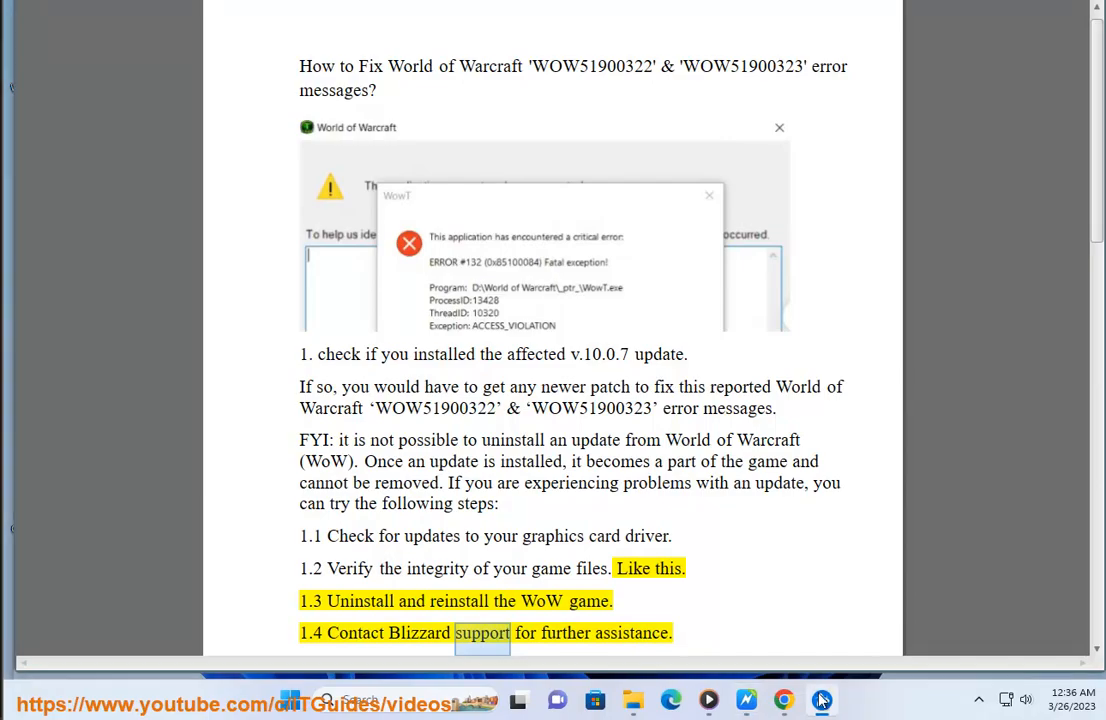
Dismiss What's New and bring up Scan and Repair for Call of Duty: Warzone
left_click(822, 700)
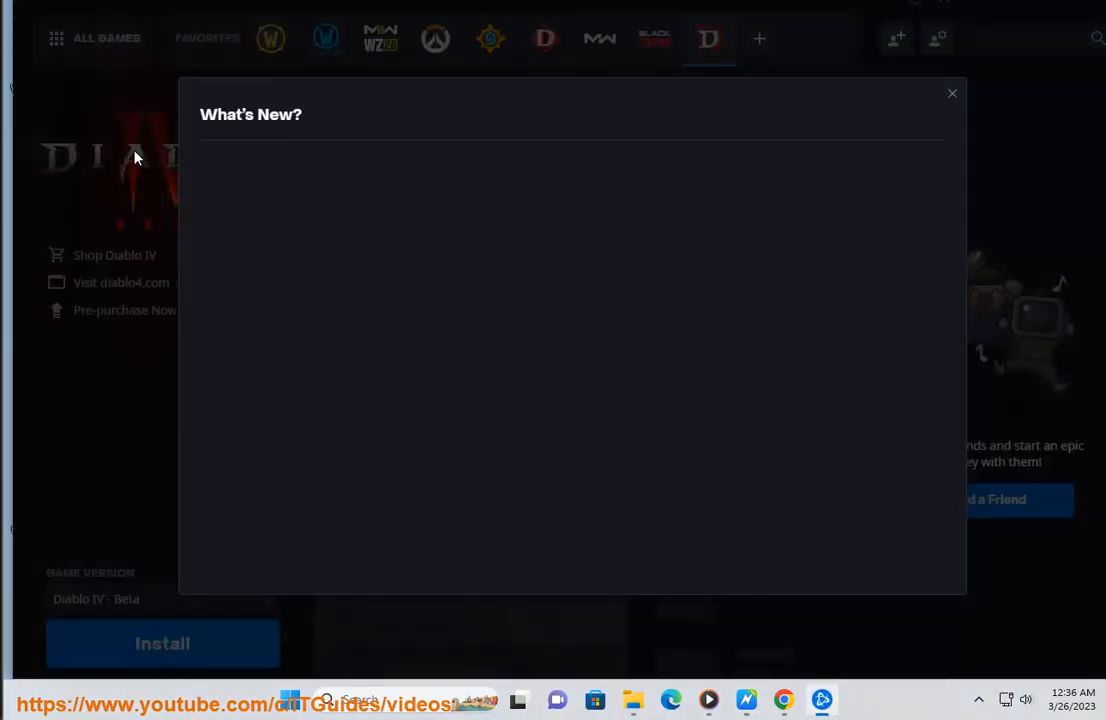
left_click(951, 93)
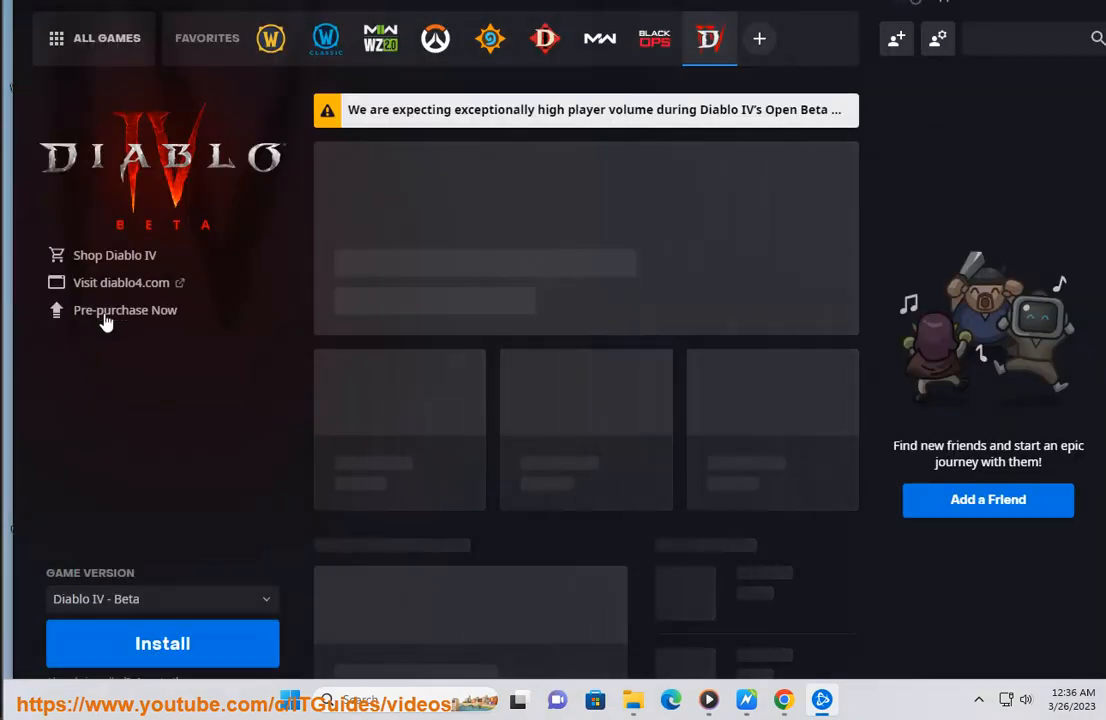
left_click(822, 700)
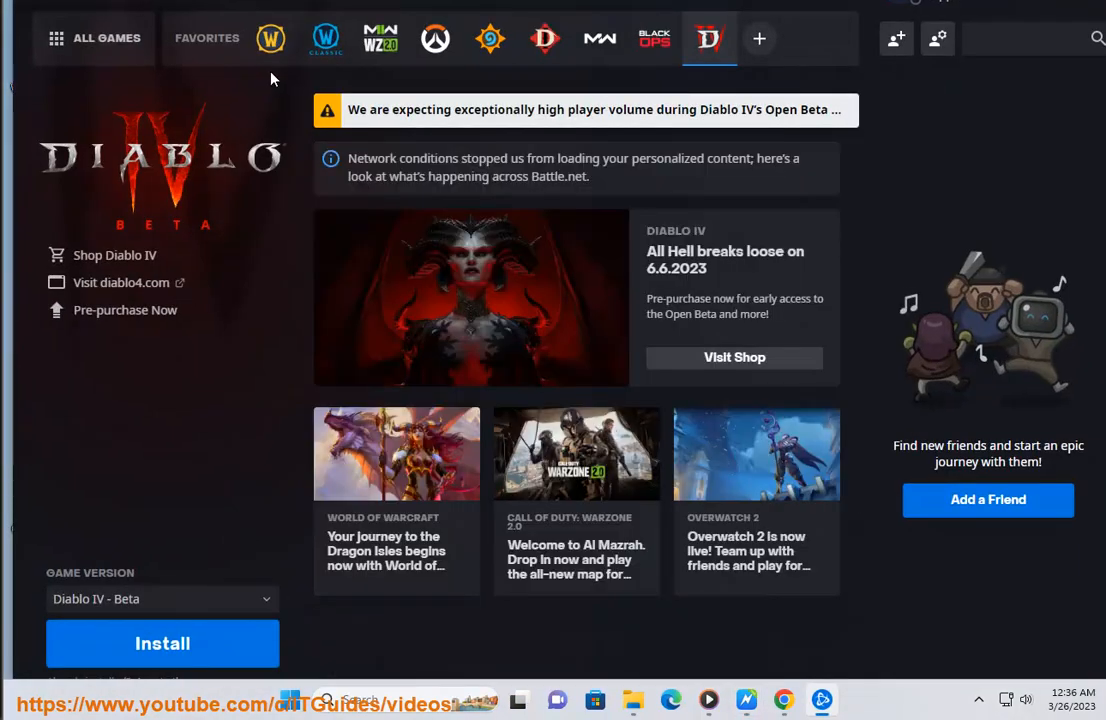
left_click(380, 38)
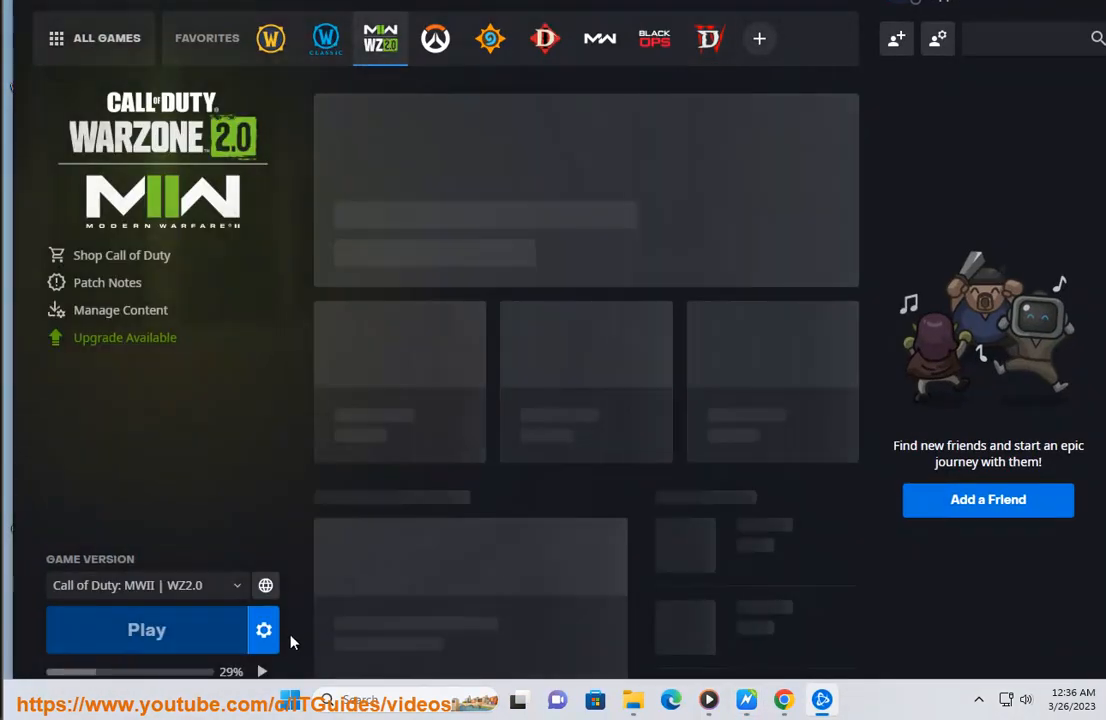
left_click(263, 630)
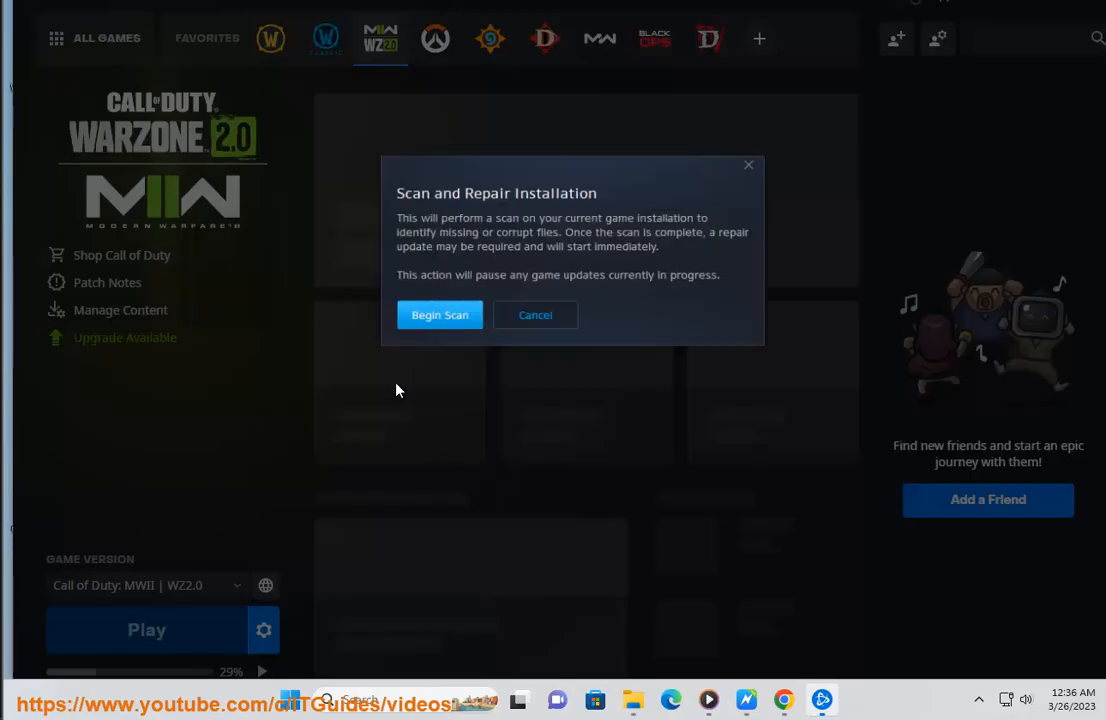
left_click(535, 314)
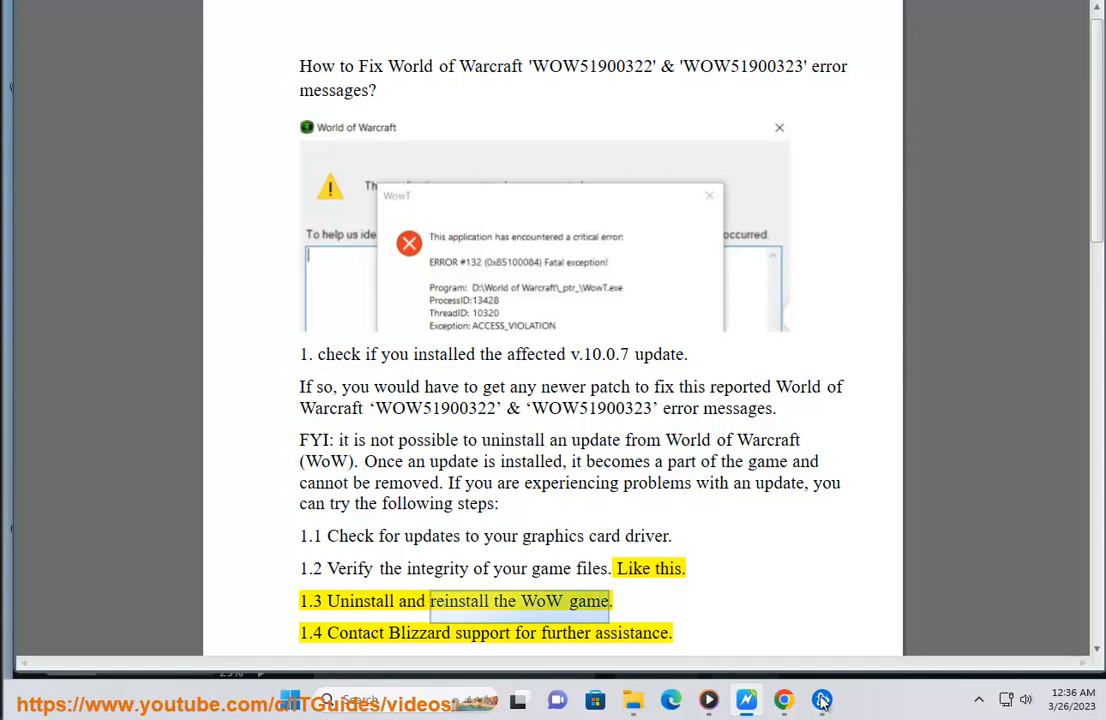
Cancel the Call of Duty: MWII | WZ2.0 uninstall and open the extra links menu
left_click(821, 700)
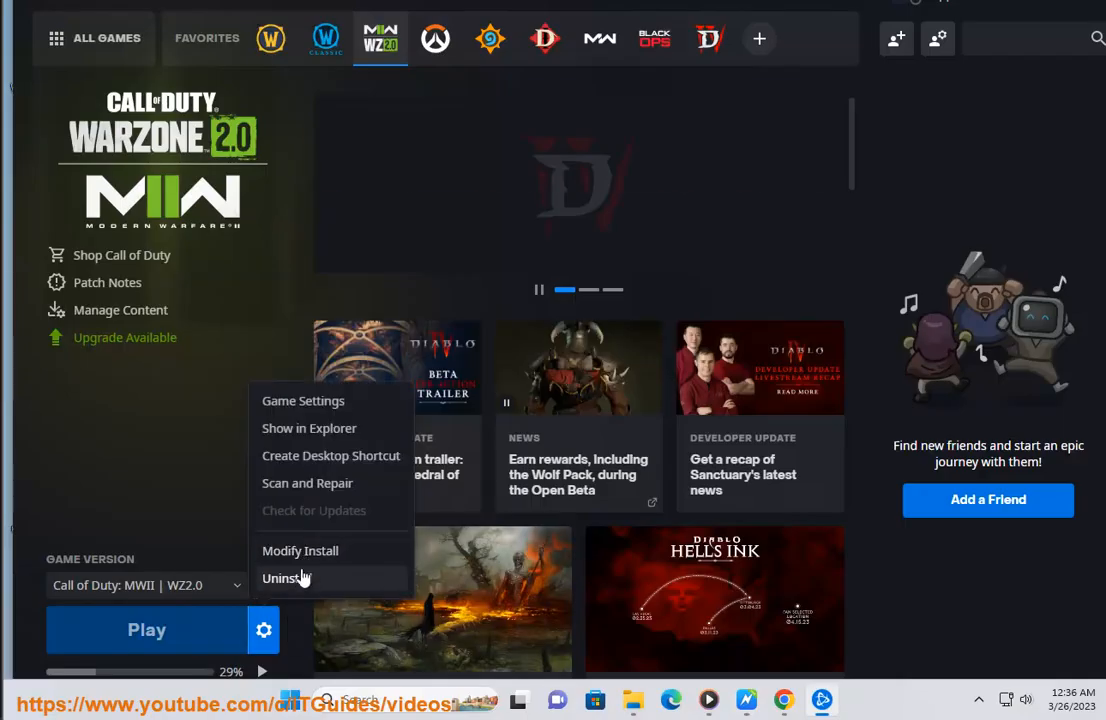
left_click(284, 578)
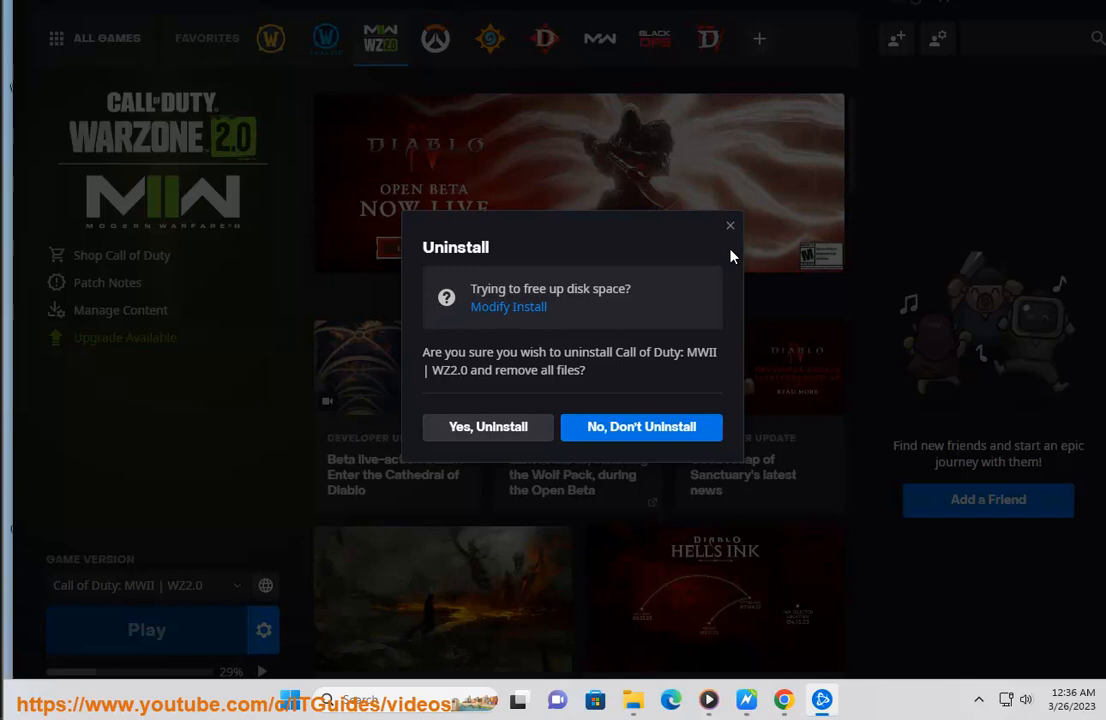
left_click(641, 427)
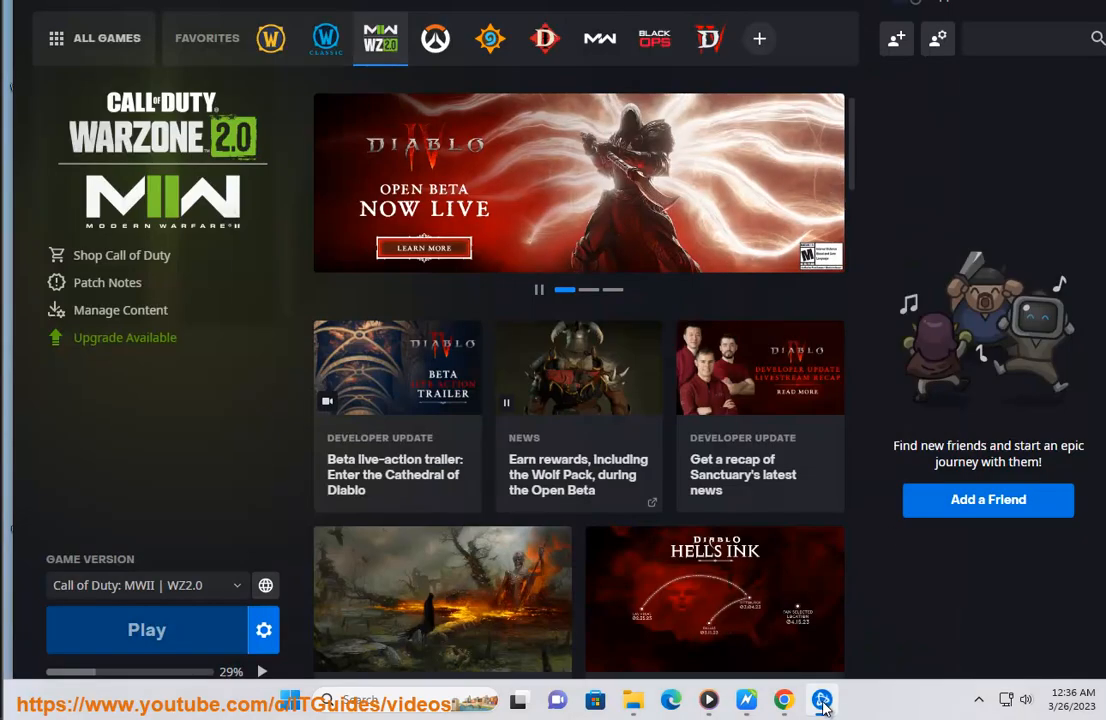
left_click(822, 700)
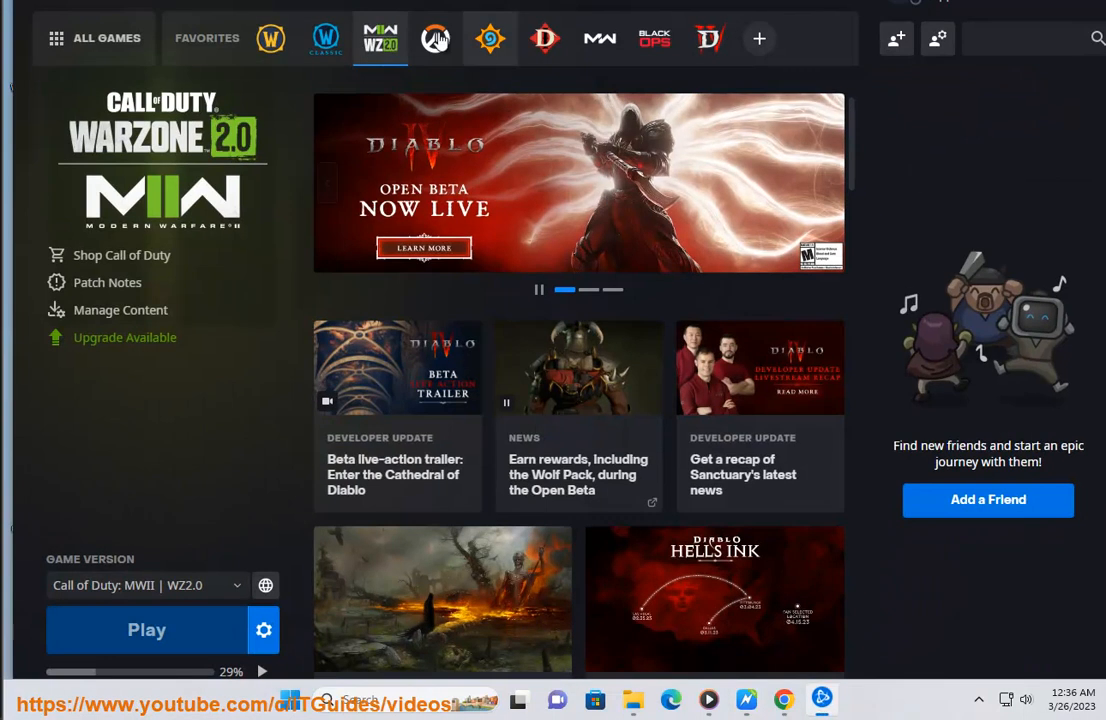
left_click(293, 52)
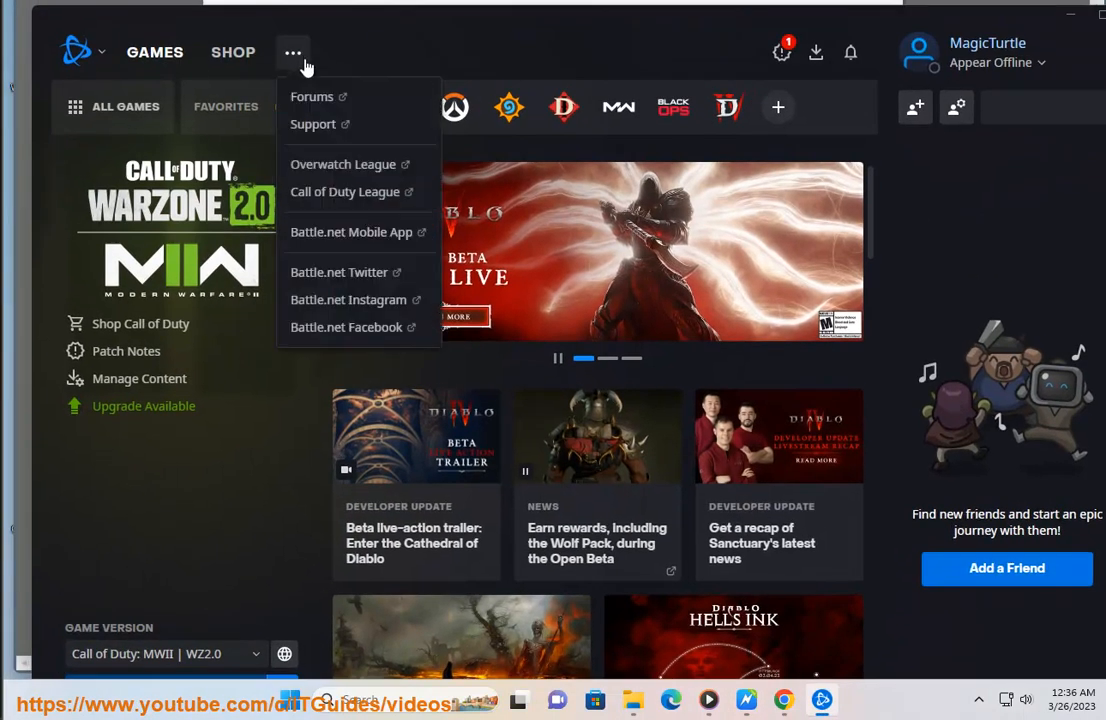
mouse_move(312, 123)
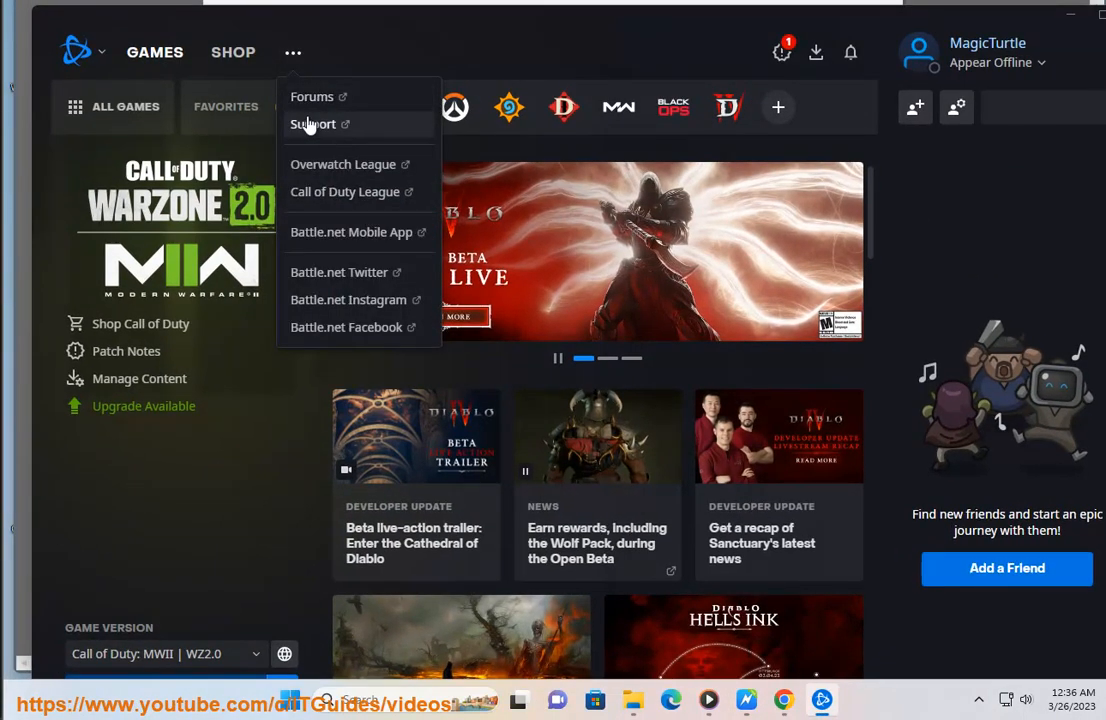
mouse_move(348, 299)
type("C")
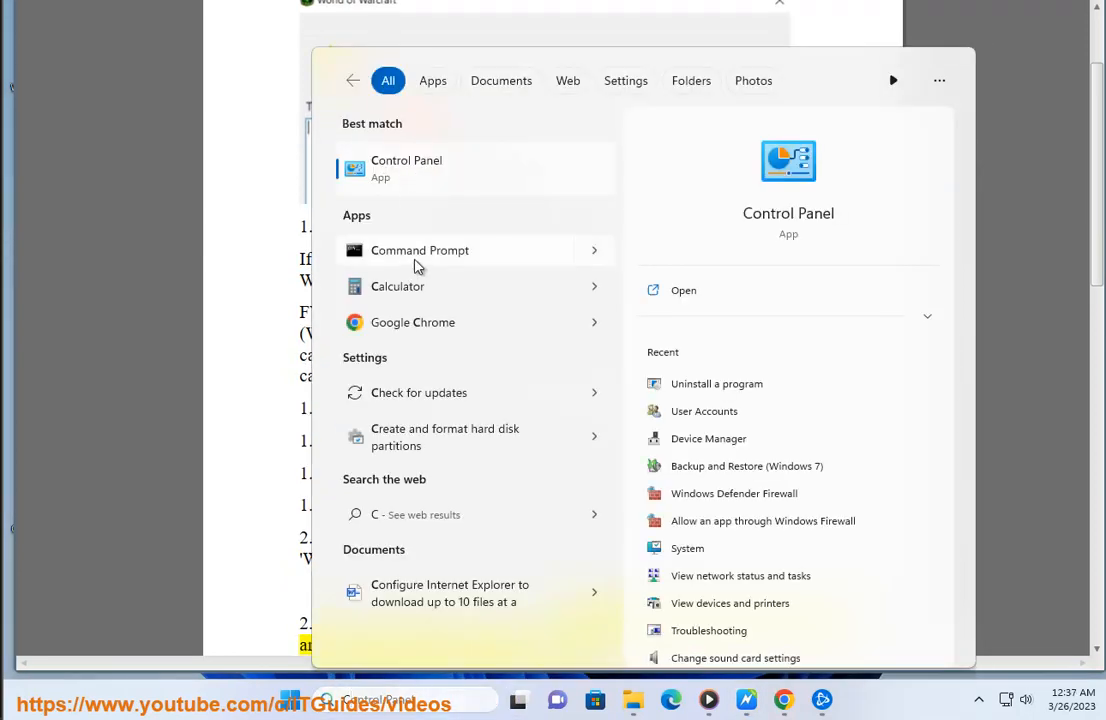
Run PING GOOGLE.COM in Command Prompt, then return to the fix guide
left_click(419, 250)
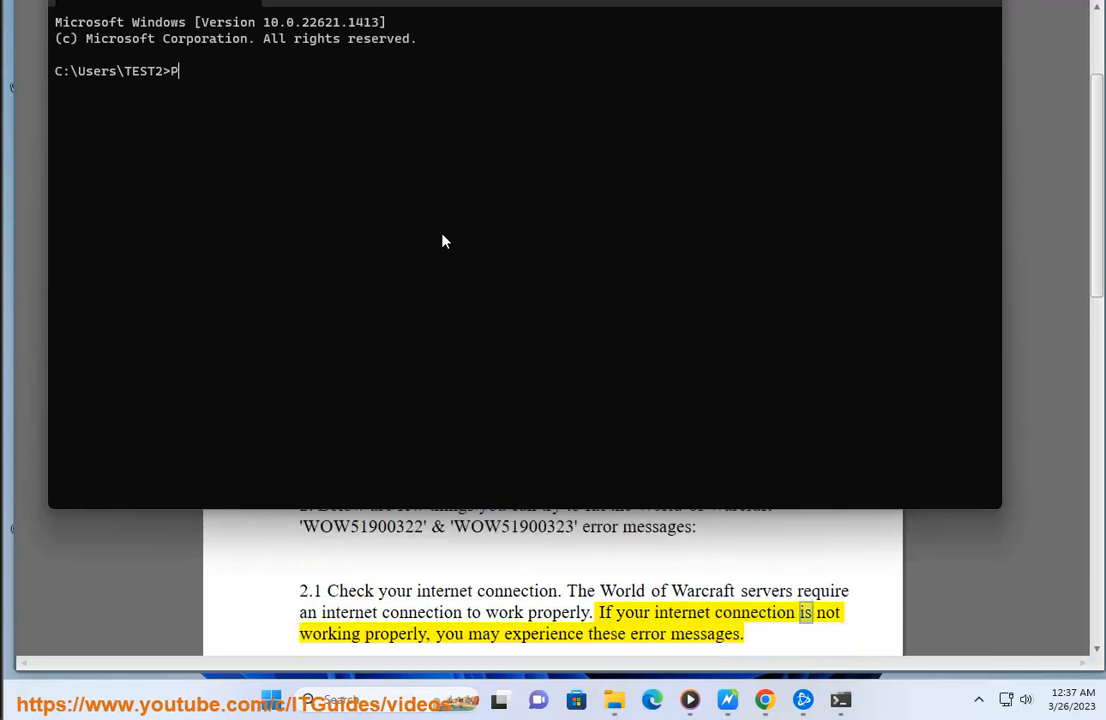
type("ING G")
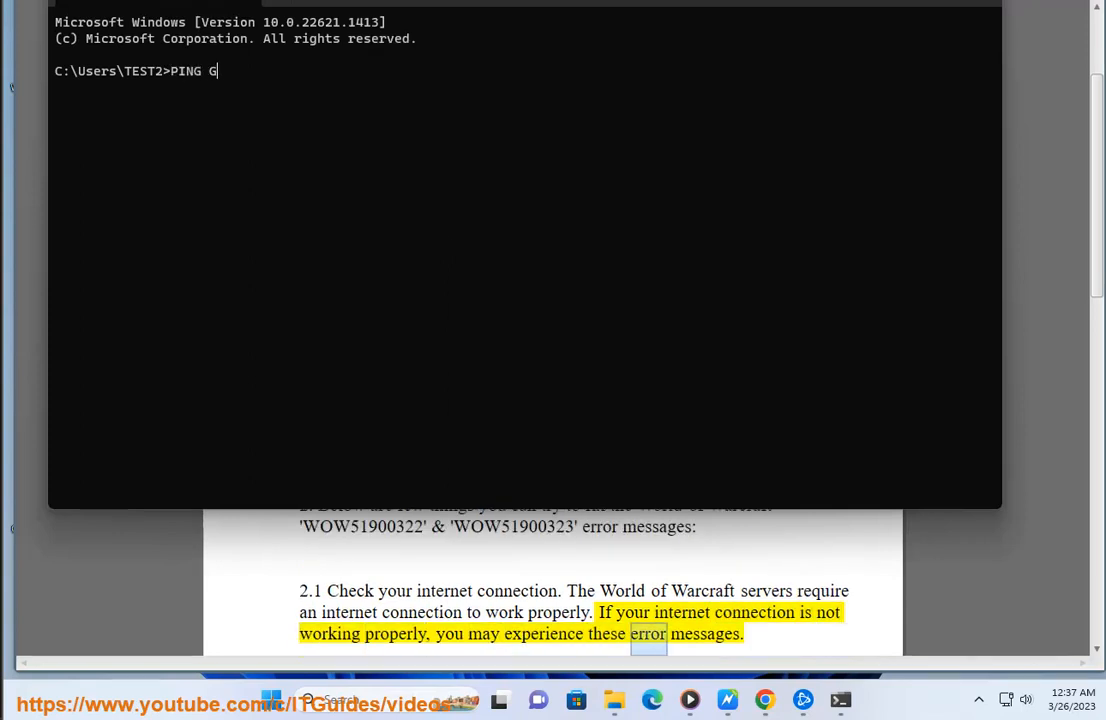
type("OOGLE.C")
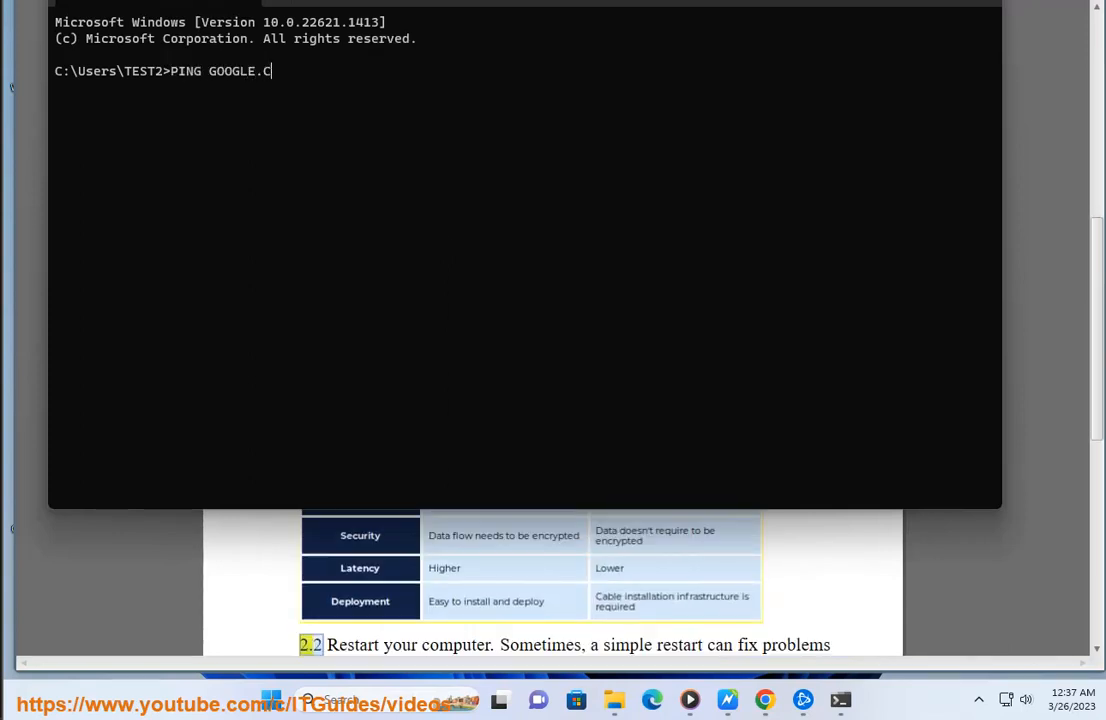
key("Return")
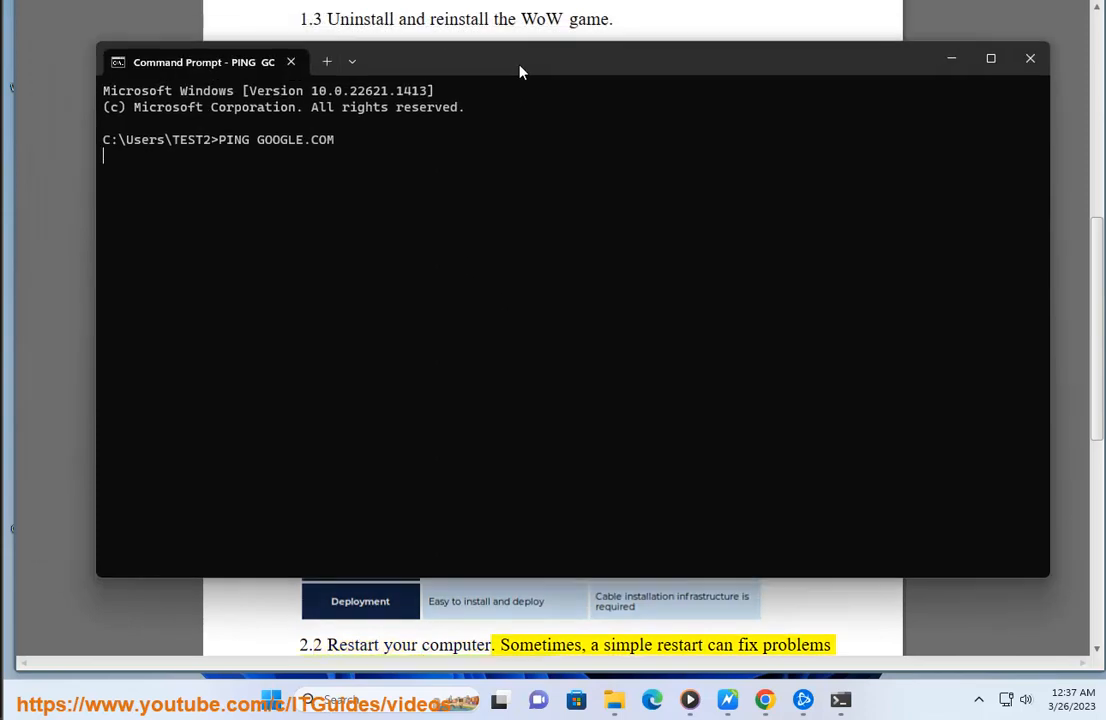
left_click(271, 699)
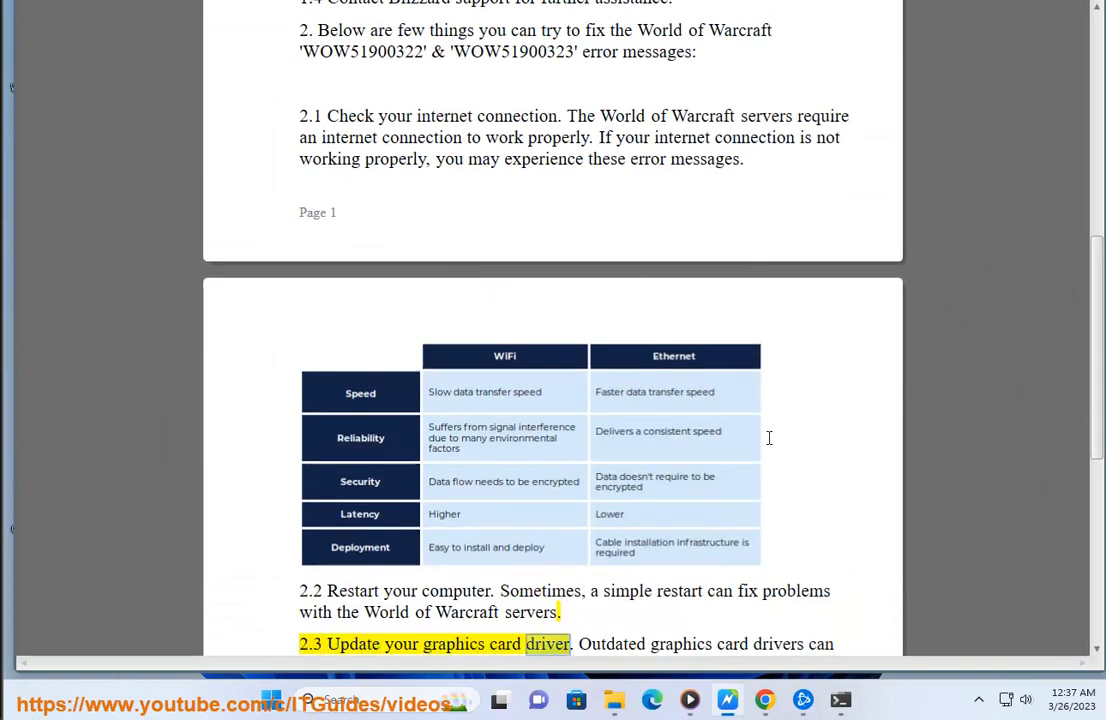
scroll("up", 3)
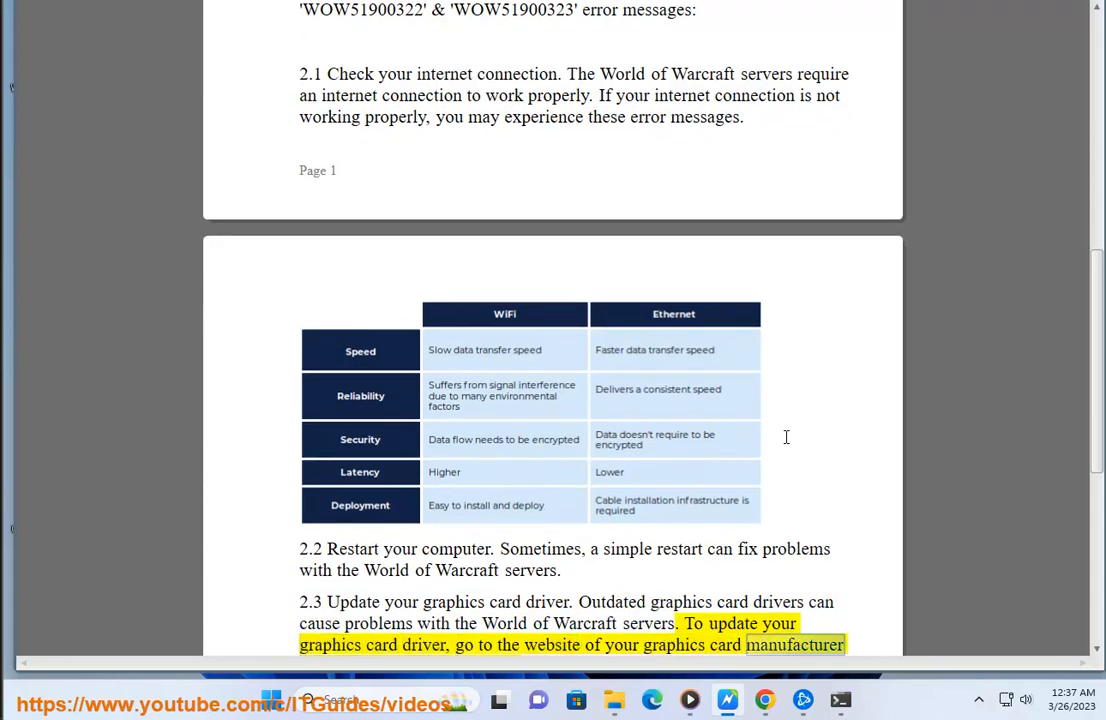
scroll("down", 3)
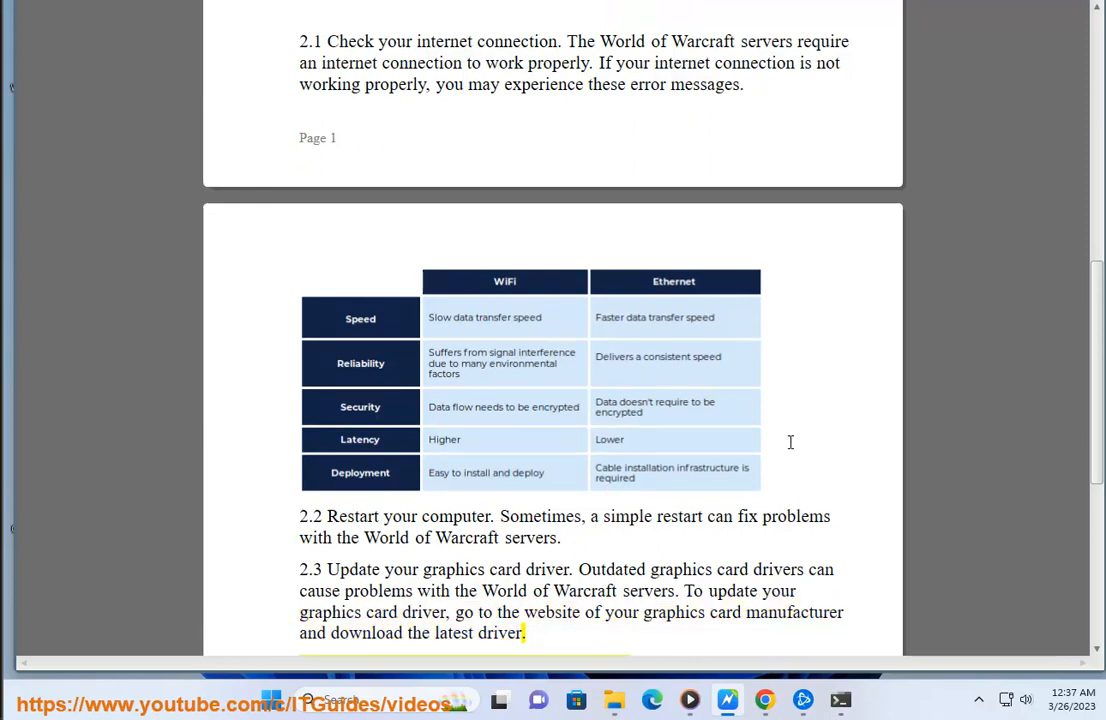
scroll("down", 3)
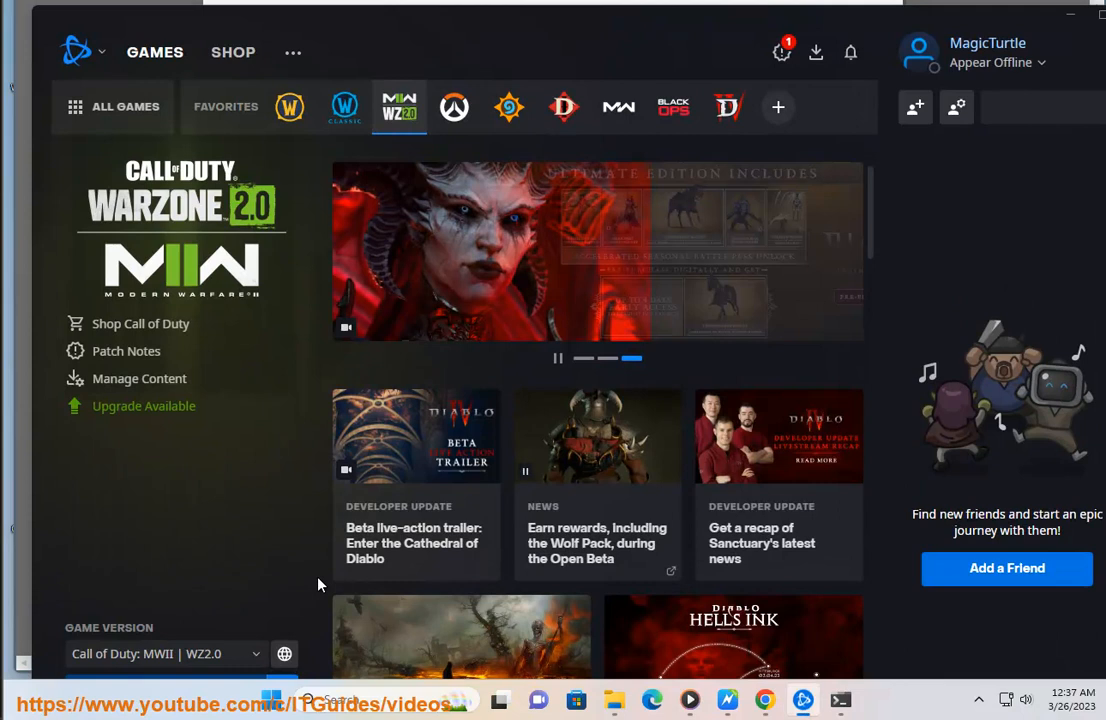
scroll("down", 3)
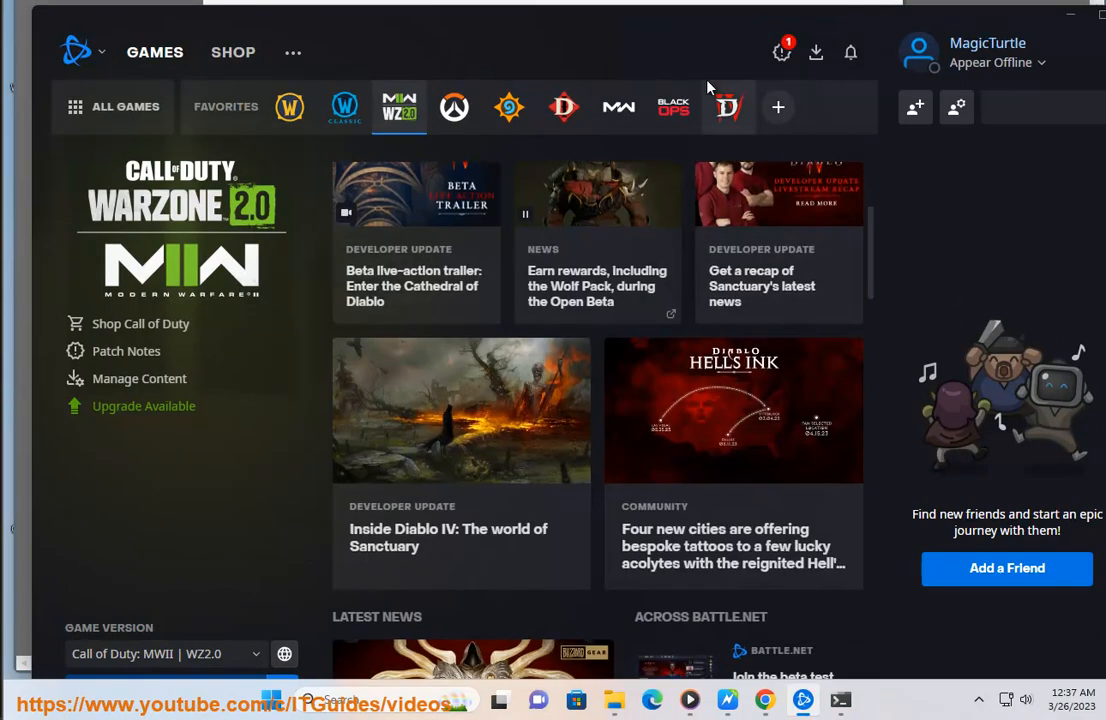
scroll("down", 3)
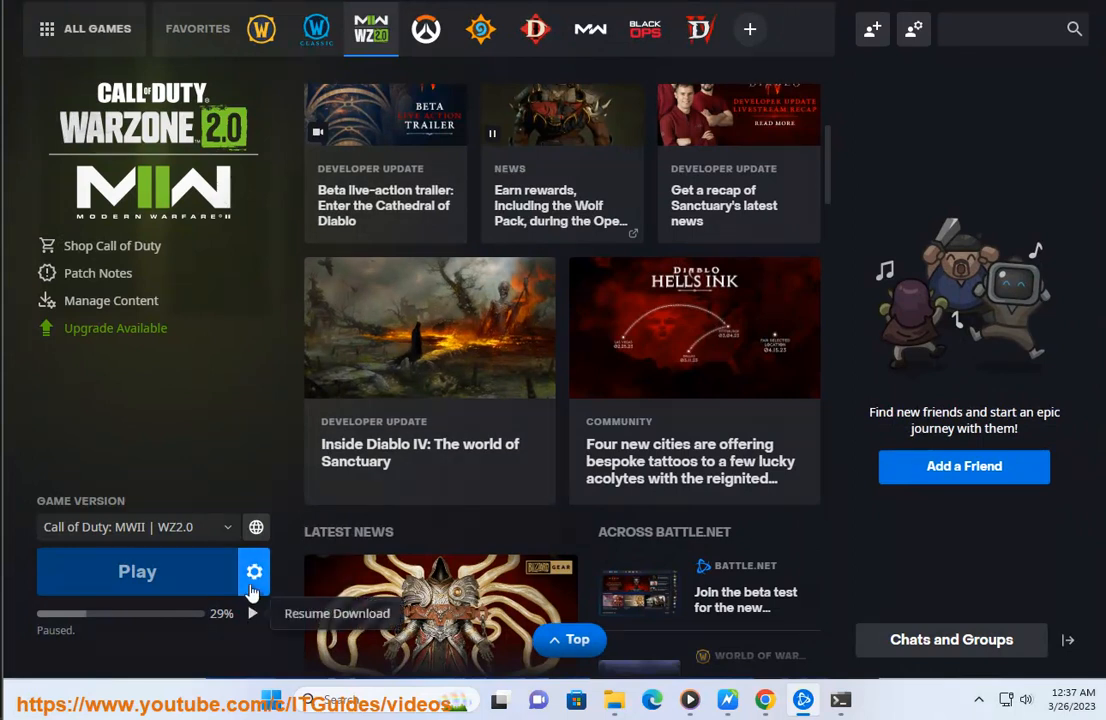
left_click(254, 571)
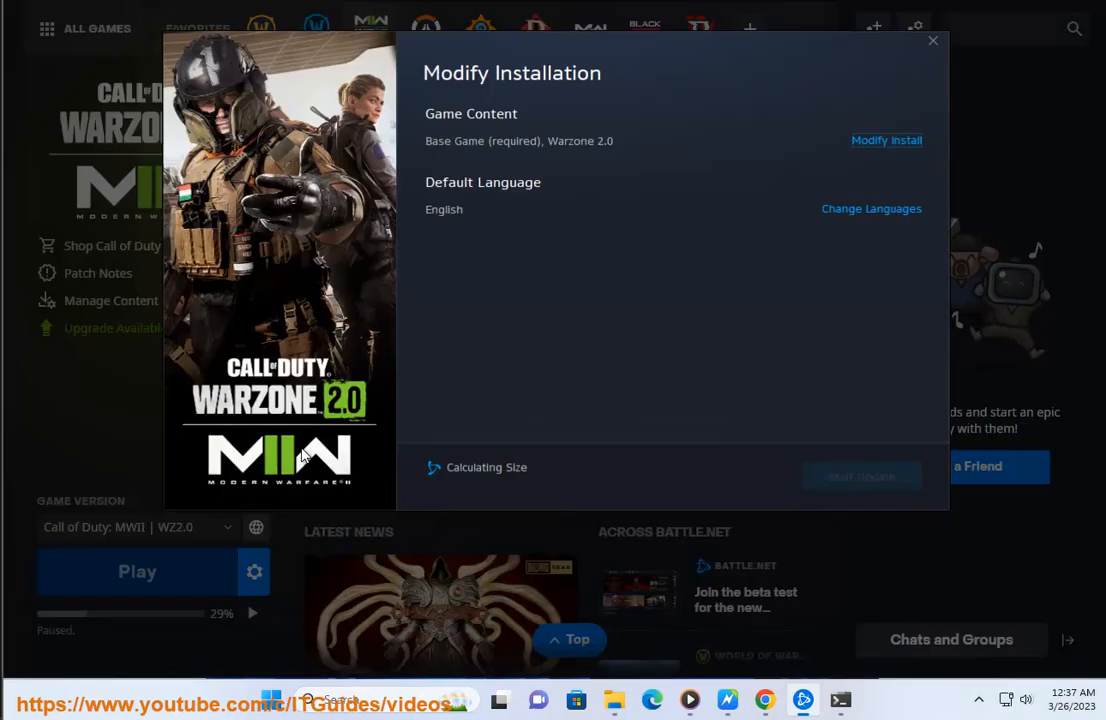
left_click(932, 41)
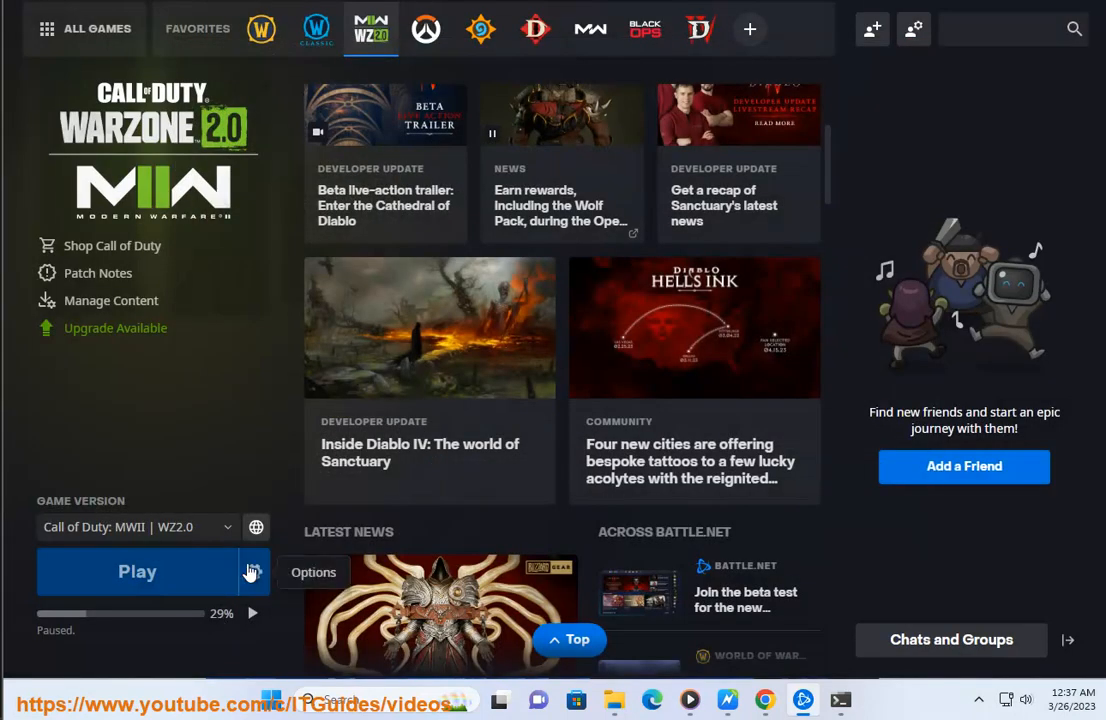